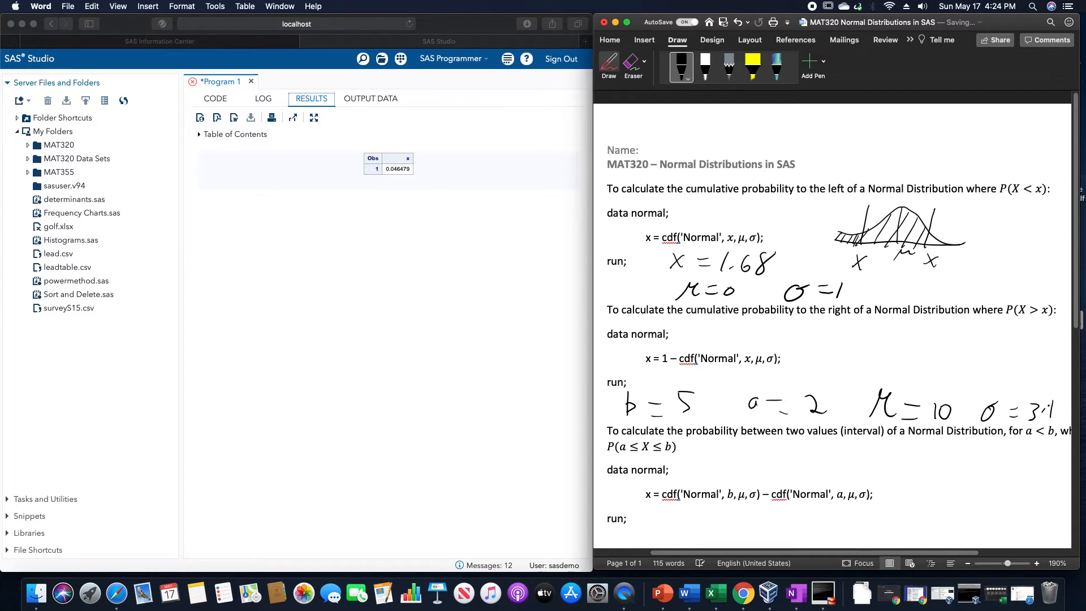
- Return from the printed results to the normal data step and print procedure code
left_click(214, 99)
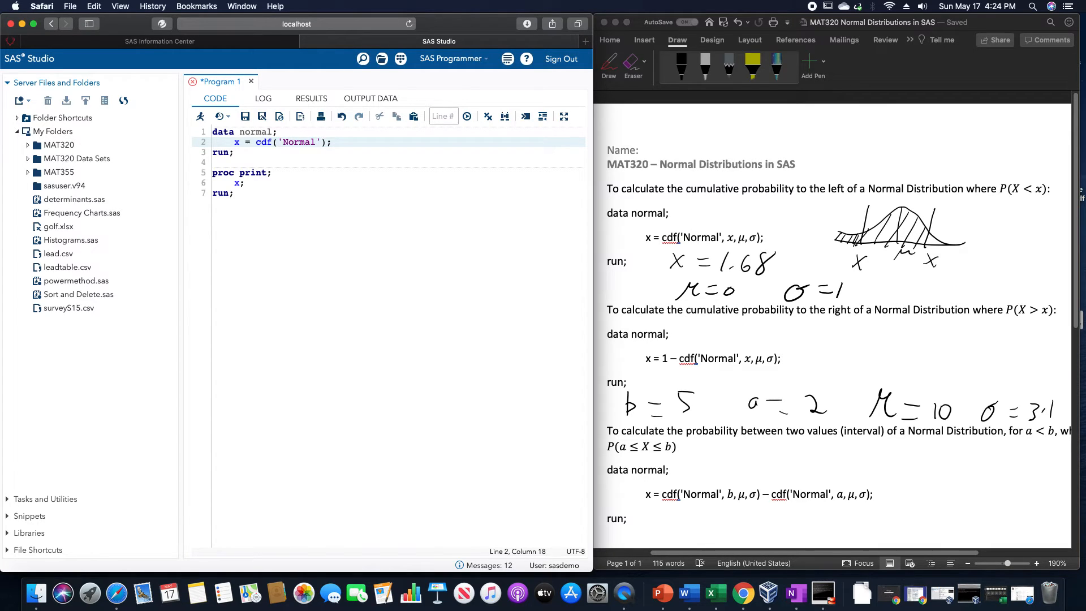